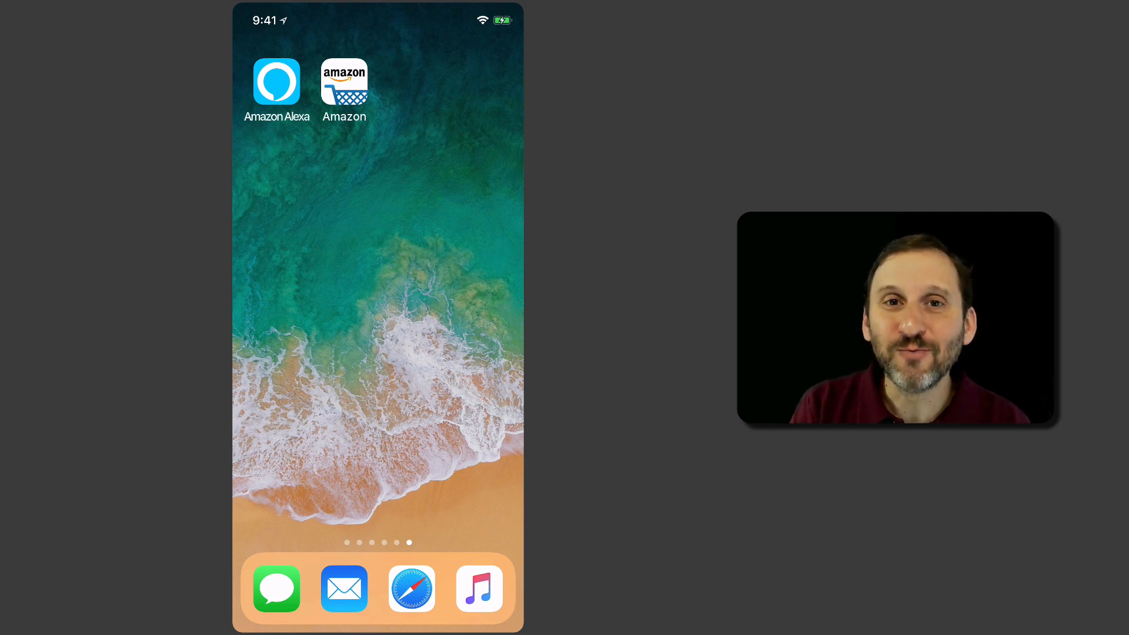
Launch the Amazon app and summon the Alexa voice assistant from its top bar.
{"action": "left_click", "coordinate": [343, 81]}
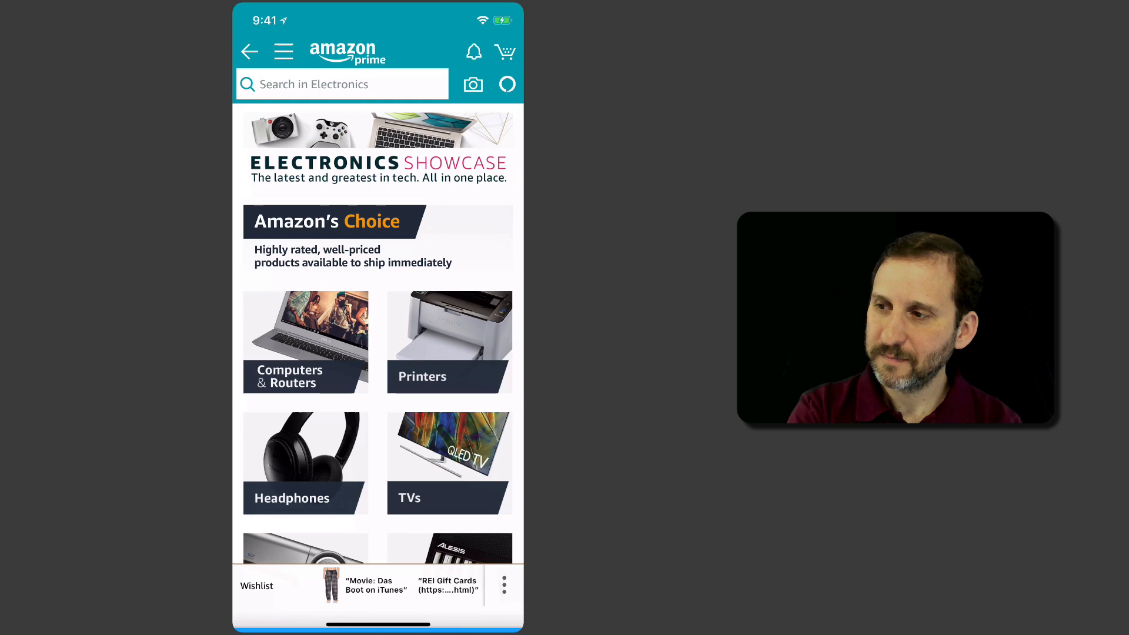
{"action": "left_click", "coordinate": [507, 85]}
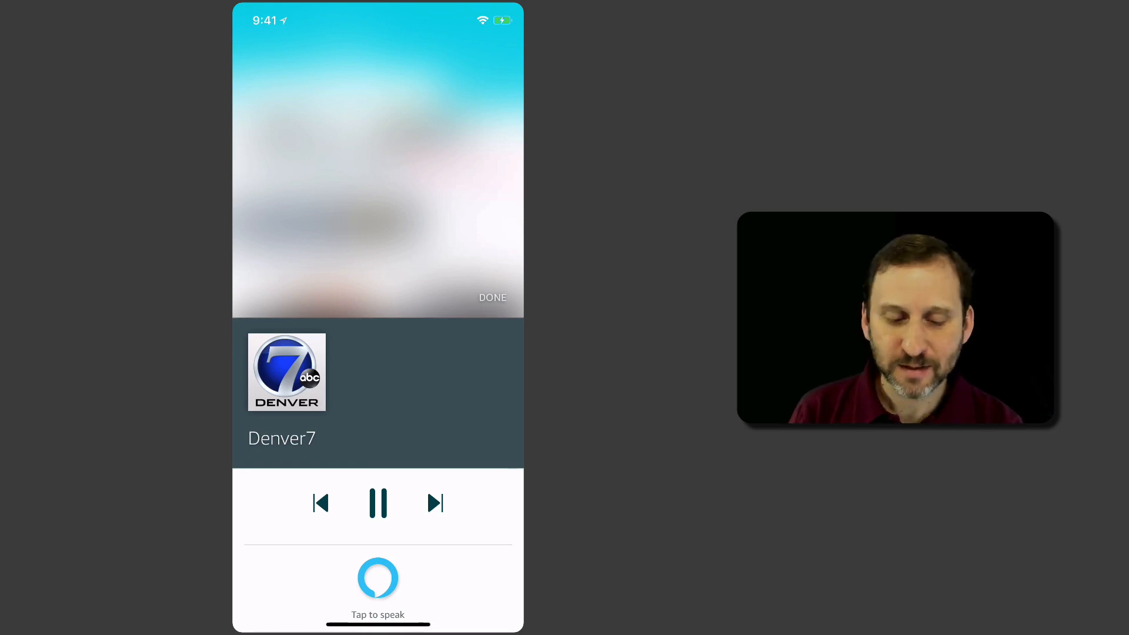
Pause the Denver7 flash news briefing in the Alexa player.
{"action": "left_click", "coordinate": [378, 503]}
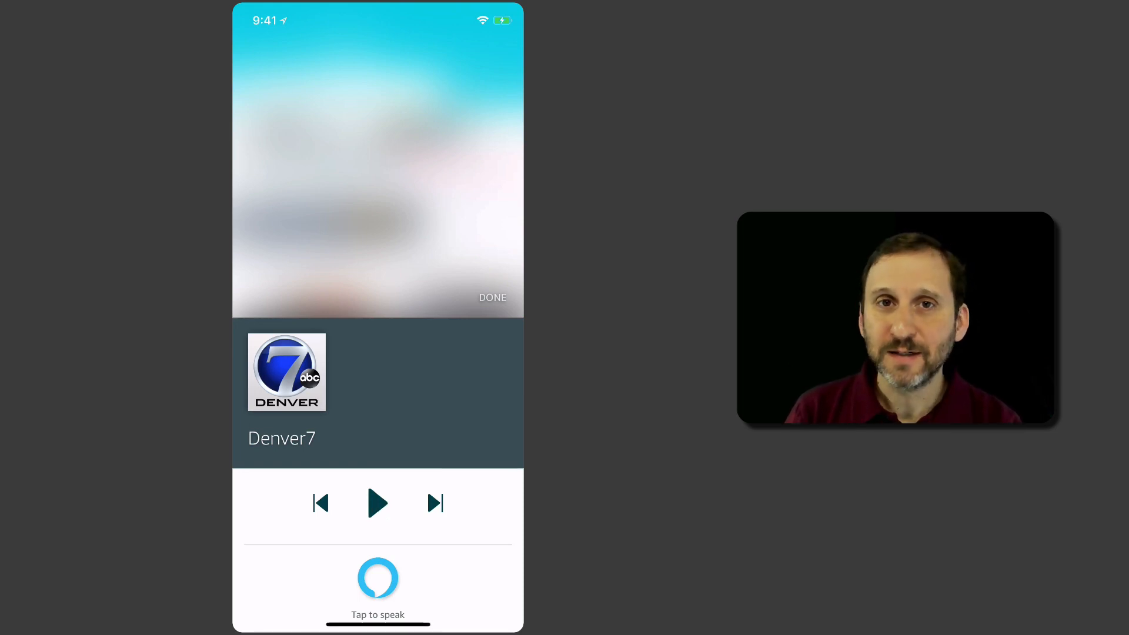